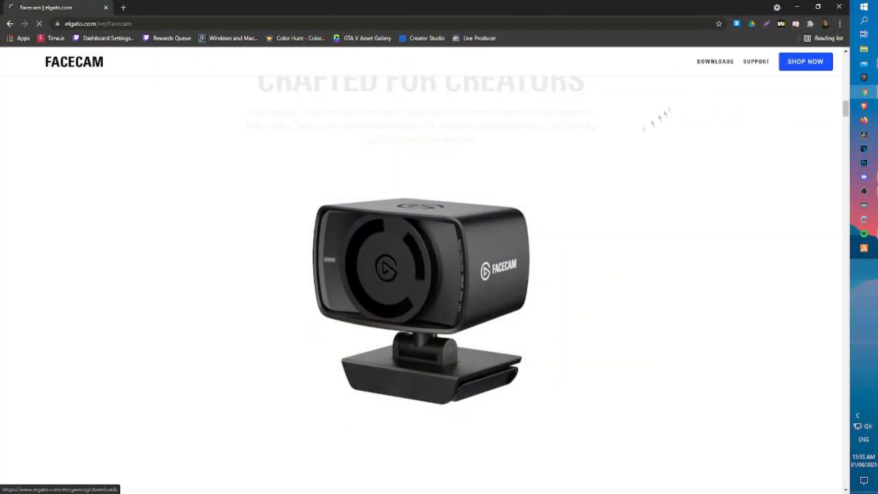
Zoom the Facecam from 1.0x through 2.0x, 2.3x and 2.6x, then back to 83.2°
left_click(715, 61)
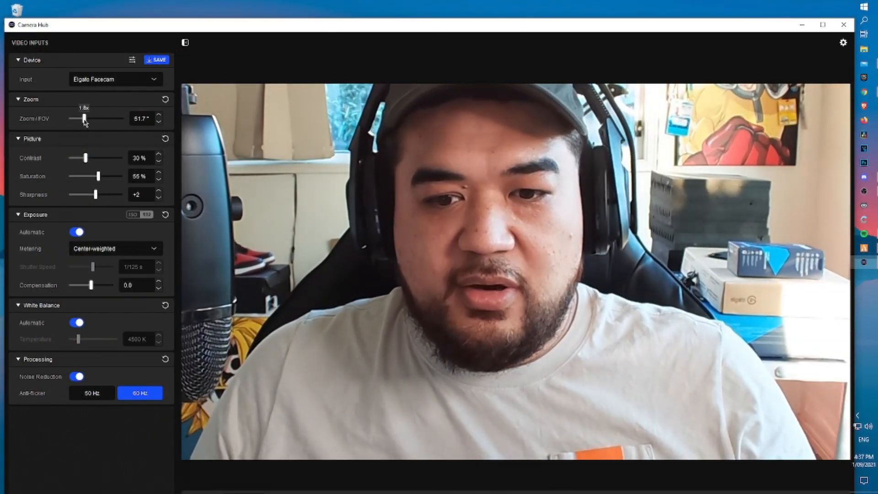
left_click_drag(85, 118, 70, 118)
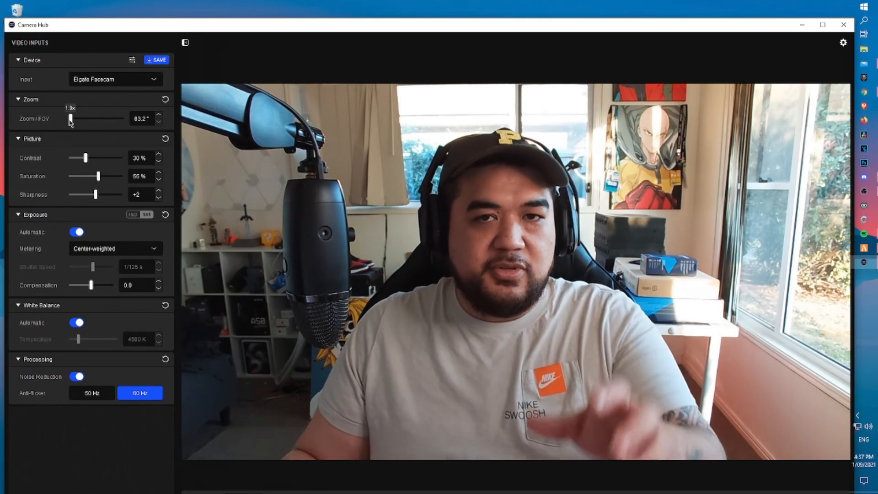
left_click_drag(70, 118, 90, 118)
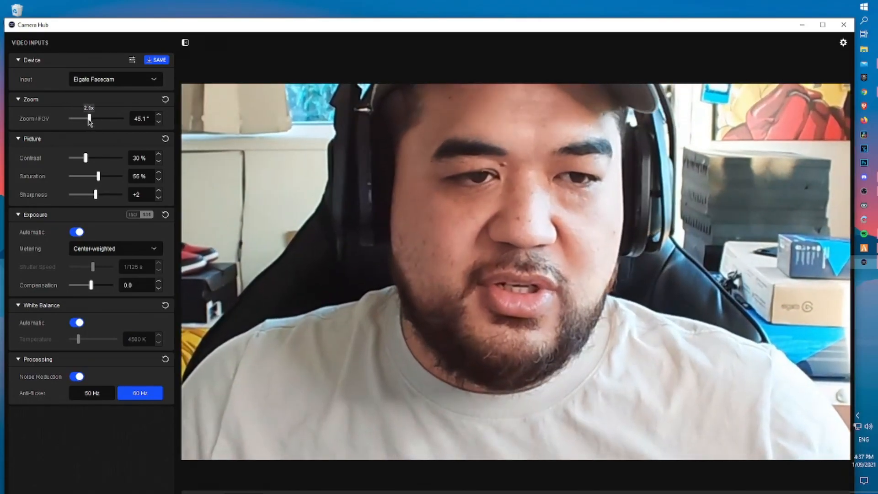
left_click_drag(89, 118, 94, 118)
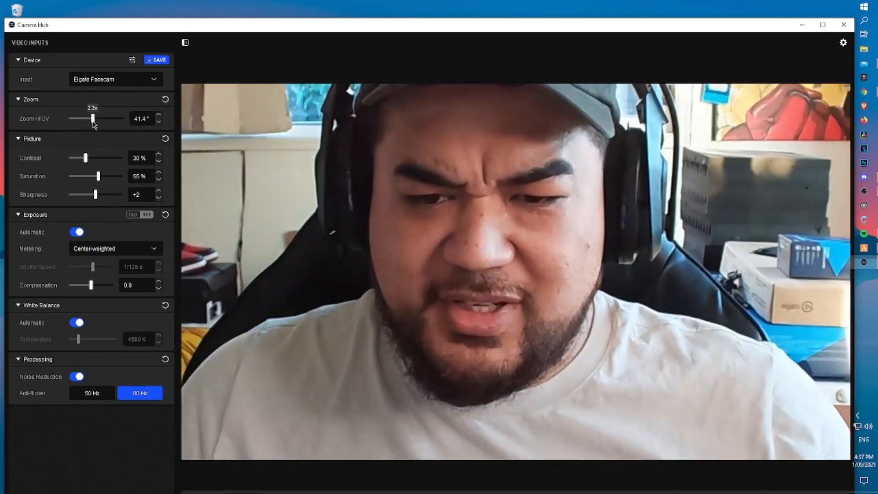
left_click_drag(92, 118, 98, 118)
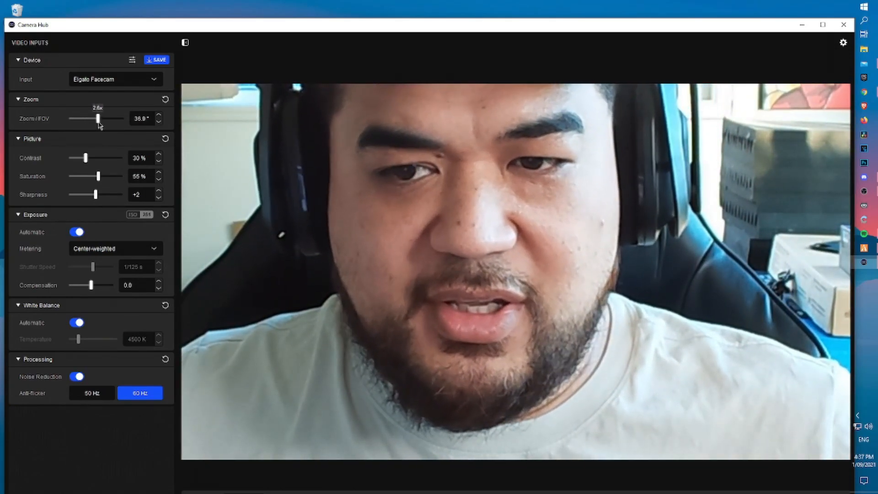
left_click_drag(99, 118, 70, 118)
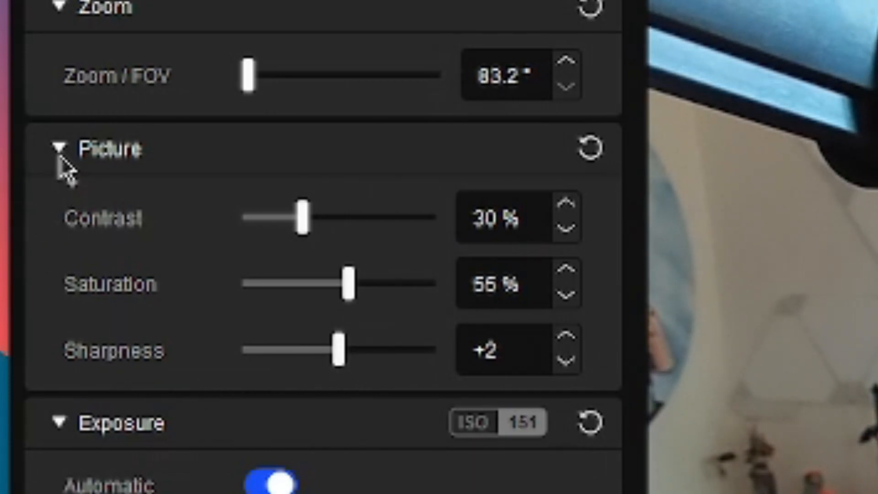
mouse_move(582, 182)
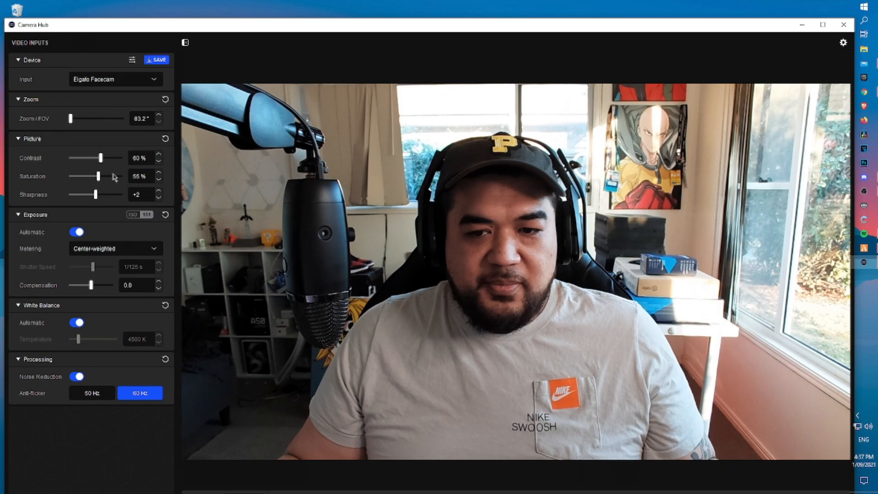
Try several saturation levels and settle on 57%, then test sharpness and return it to +2
left_click_drag(98, 176, 94, 175)
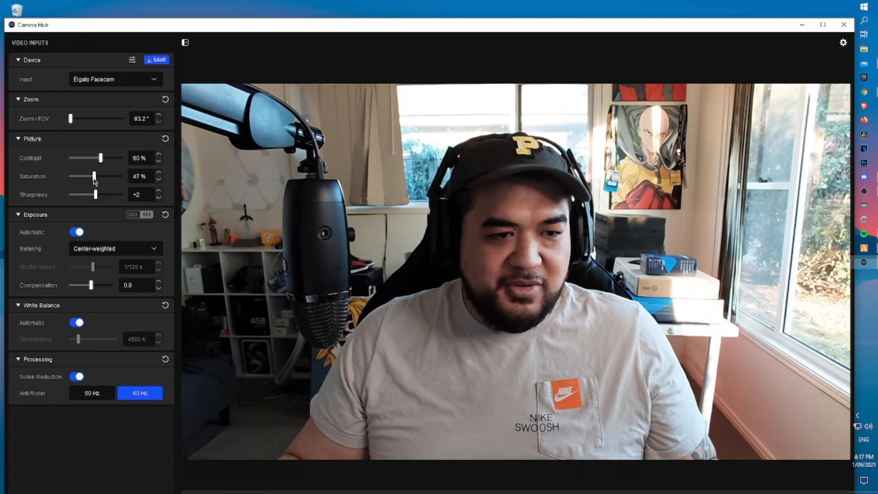
left_click_drag(93, 175, 74, 176)
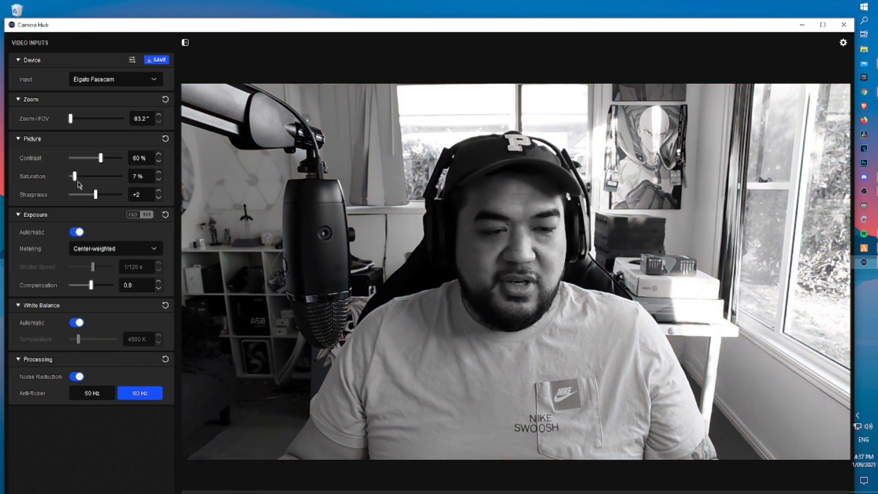
left_click_drag(74, 176, 98, 177)
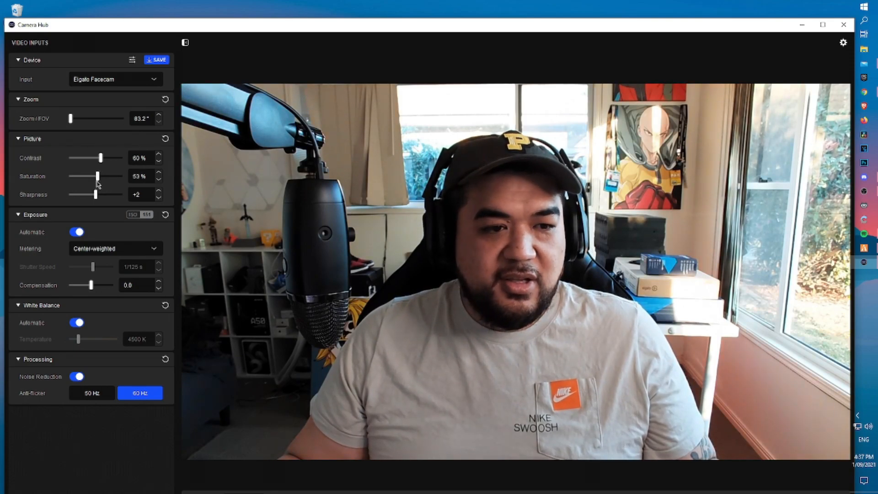
left_click_drag(96, 175, 99, 176)
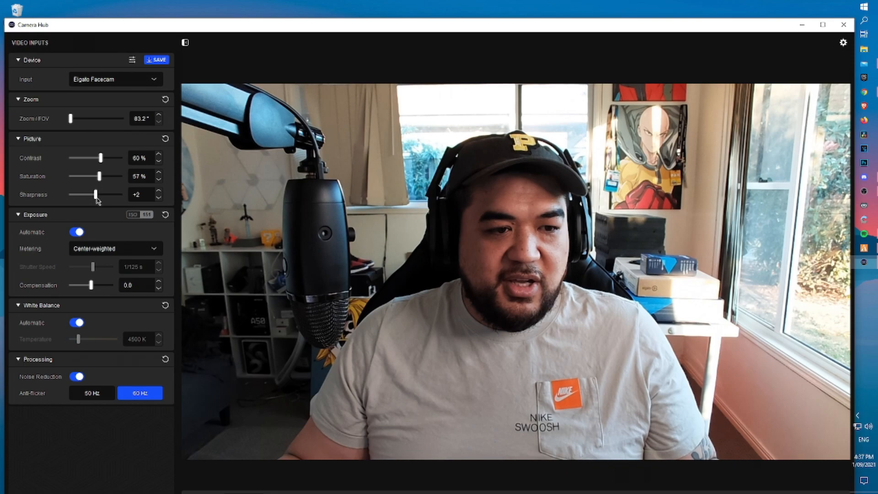
left_click_drag(96, 194, 118, 194)
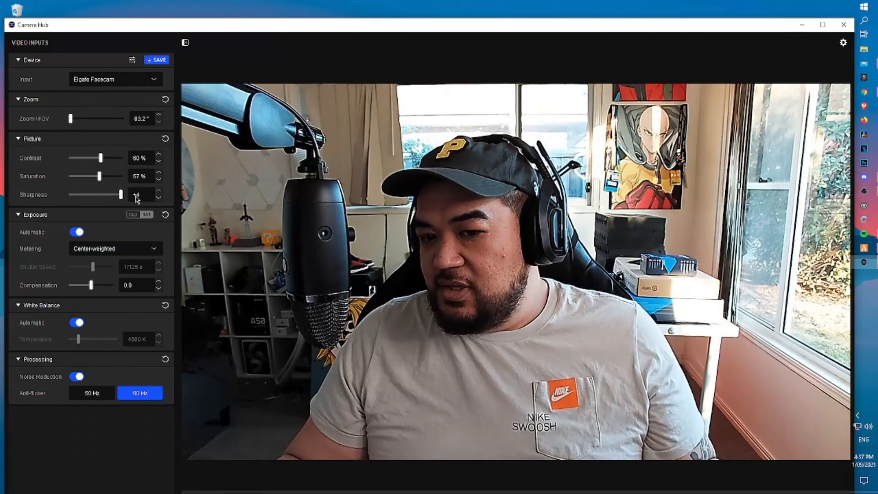
left_click_drag(112, 194, 116, 194)
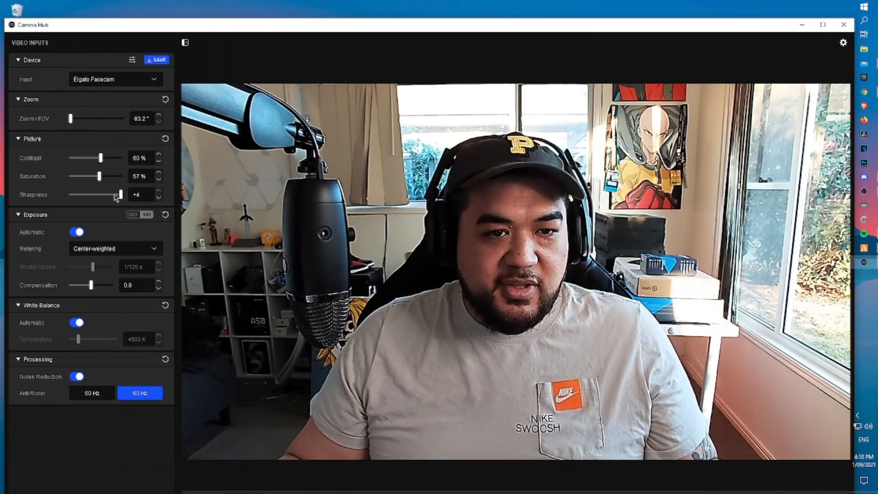
left_click_drag(115, 195, 95, 195)
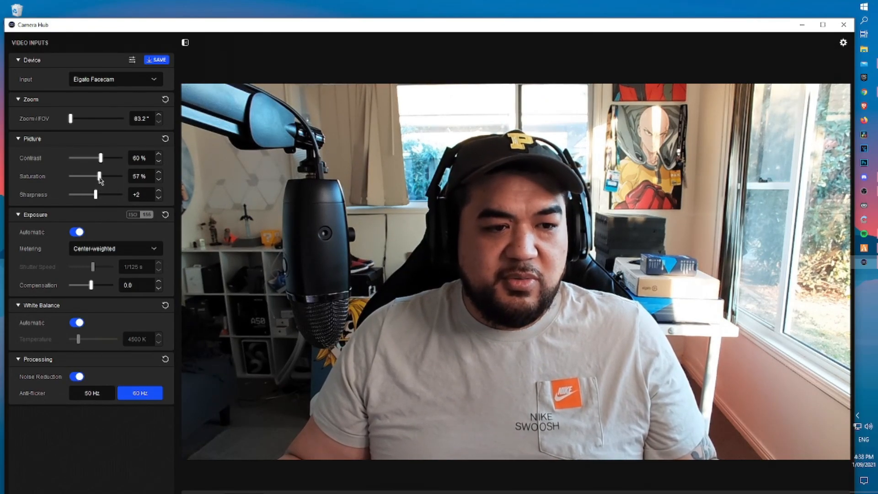
Nudge saturation back to 53% and switch exposure from automatic to manual
left_click_drag(100, 176, 97, 176)
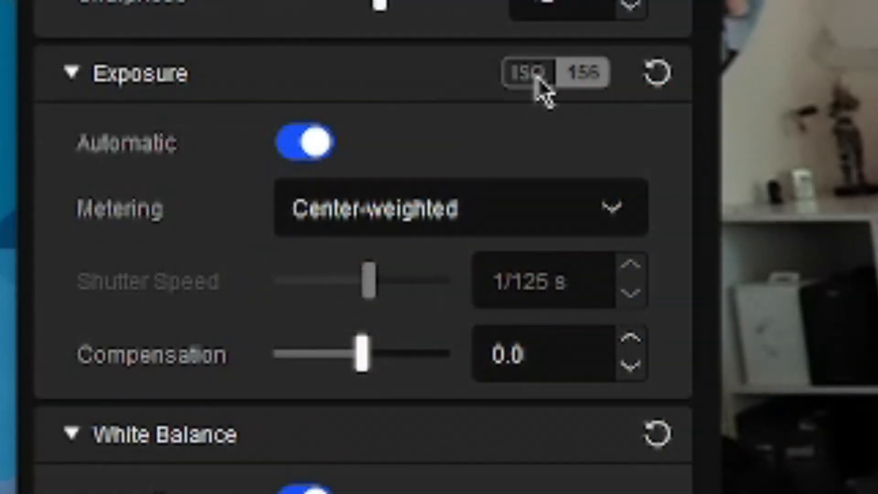
mouse_move(579, 103)
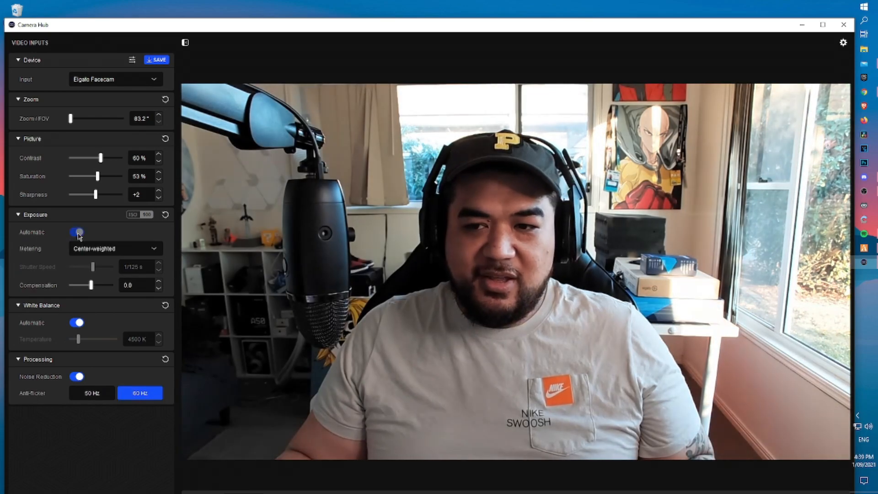
left_click(76, 232)
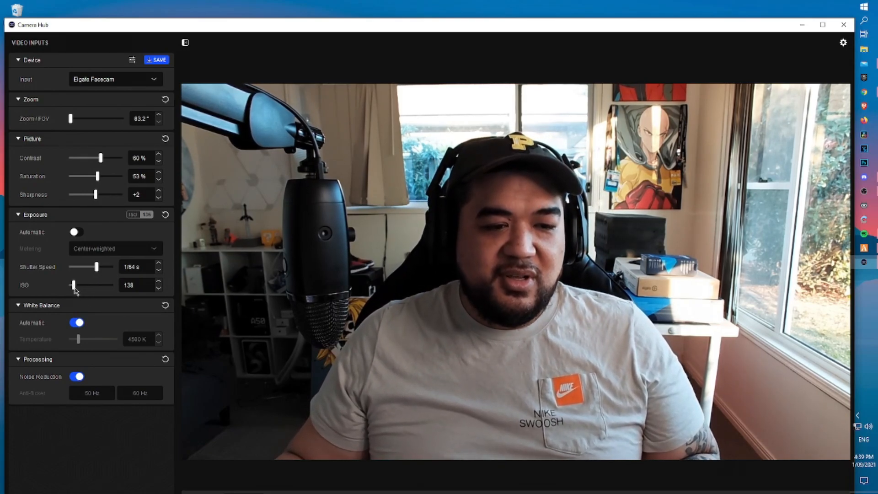
mouse_move(83, 331)
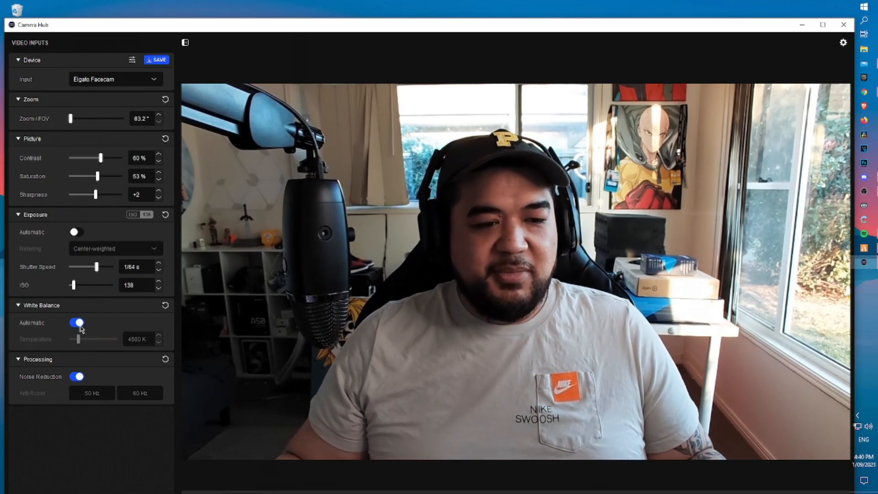
Turn off automatic white balance for a manual trial, then turn it back on
left_click(75, 322)
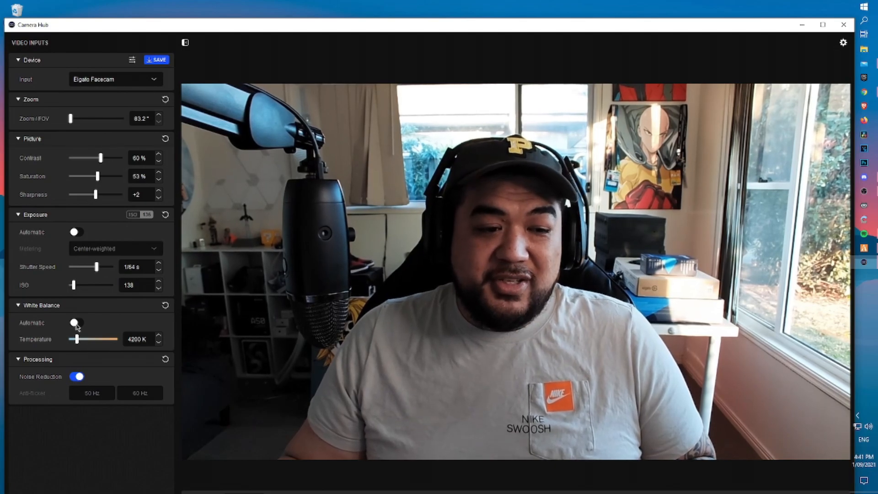
left_click(77, 322)
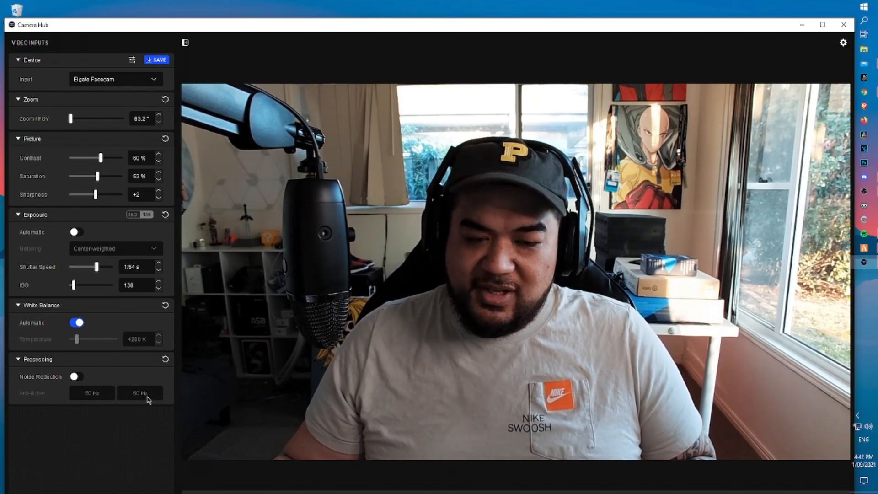
Toggle noise reduction on, off and on again to compare, leaving it on
left_click(76, 377)
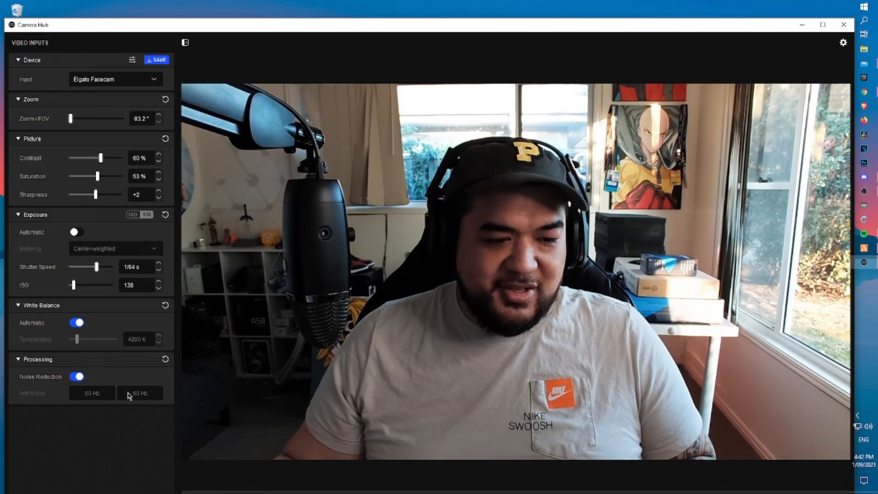
left_click(77, 376)
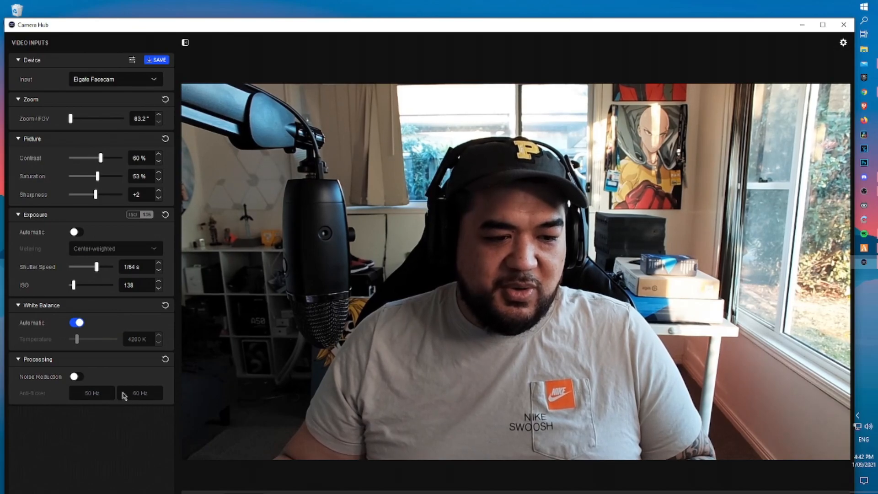
left_click(77, 377)
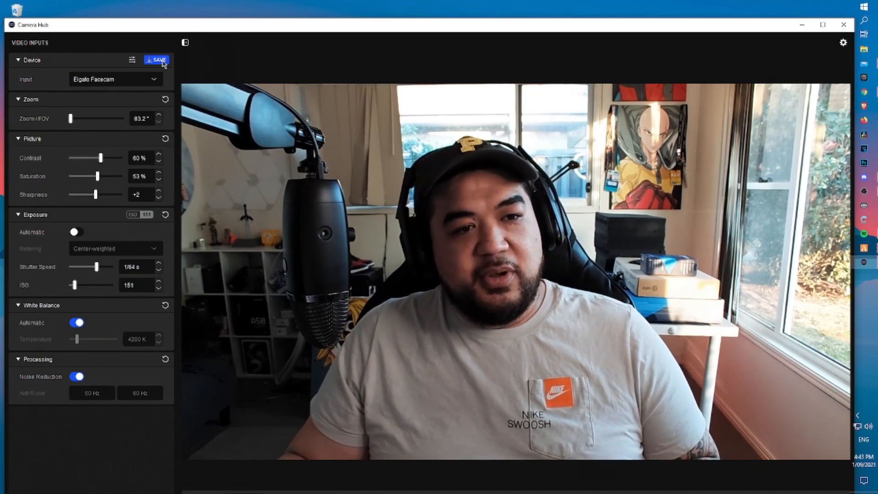
Save the current settings onto the Facecam, then open and close Preferences twice
left_click(157, 60)
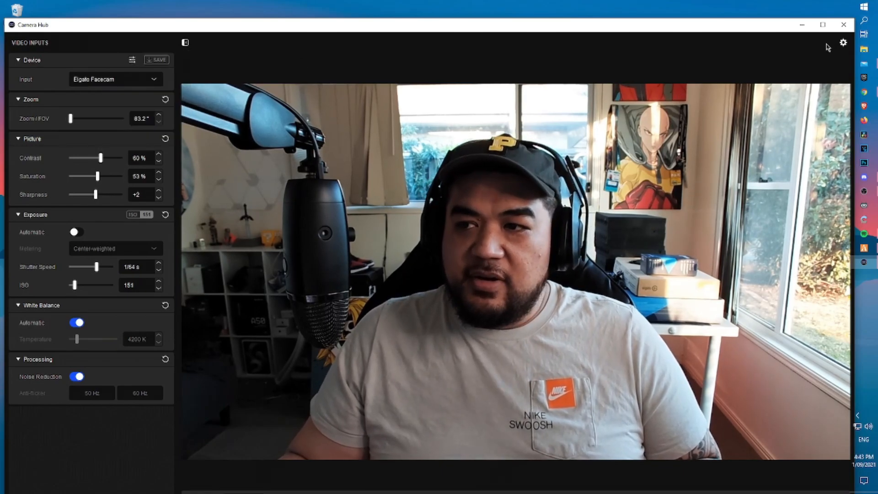
left_click(843, 42)
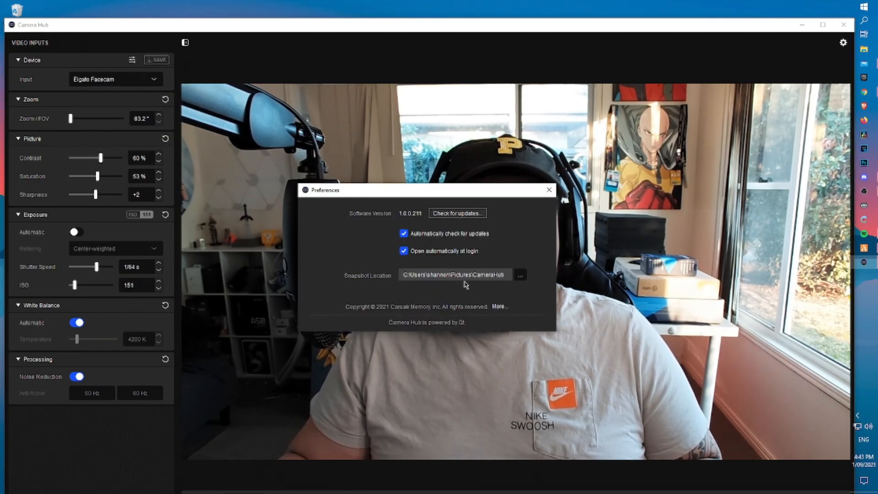
left_click(549, 190)
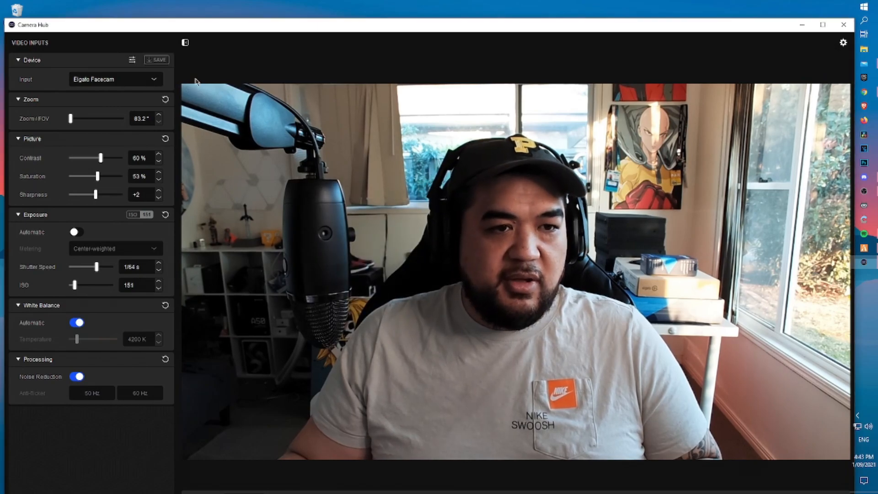
left_click(844, 42)
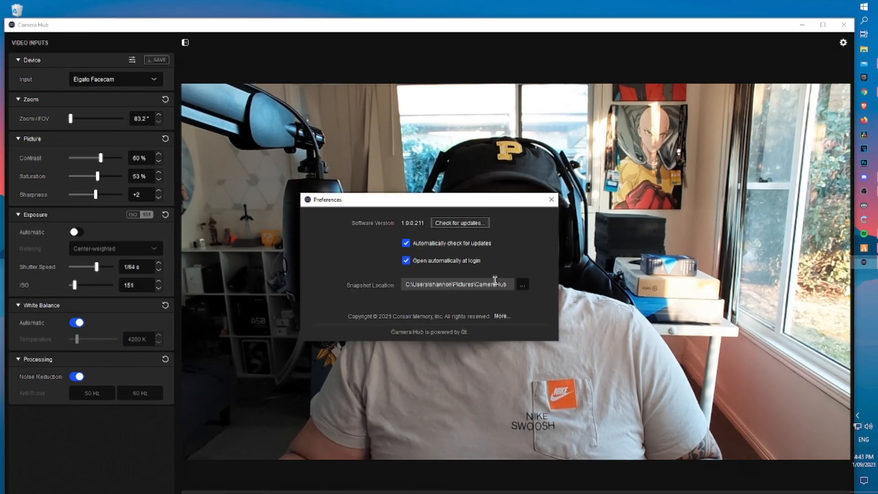
left_click(551, 200)
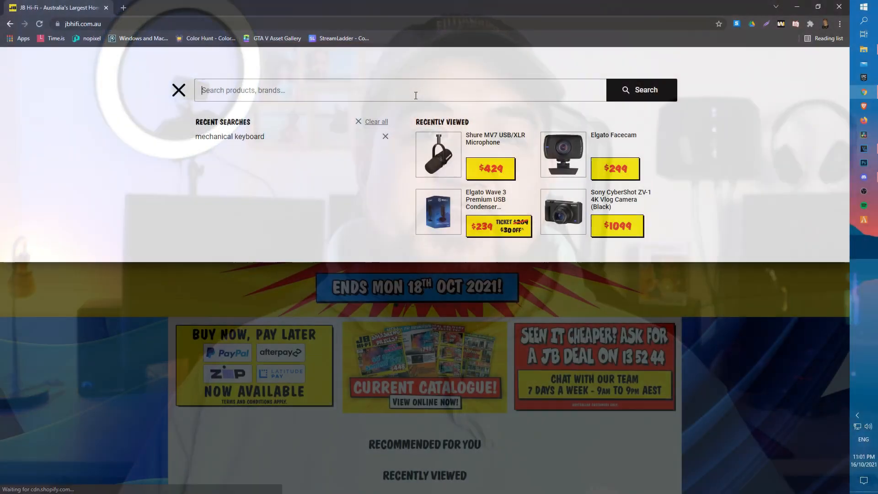
Search EB Games for 'elgato face' and open the Elgato Facecam suggestion
type("elgato face")
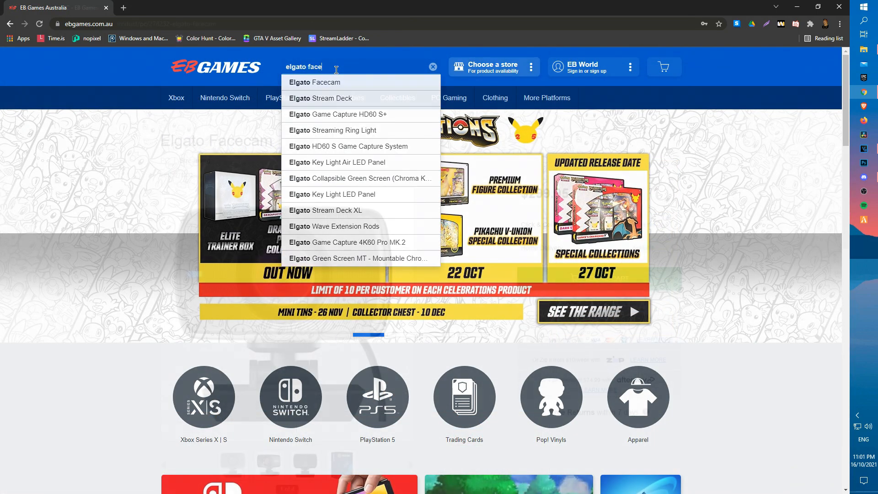
left_click(314, 82)
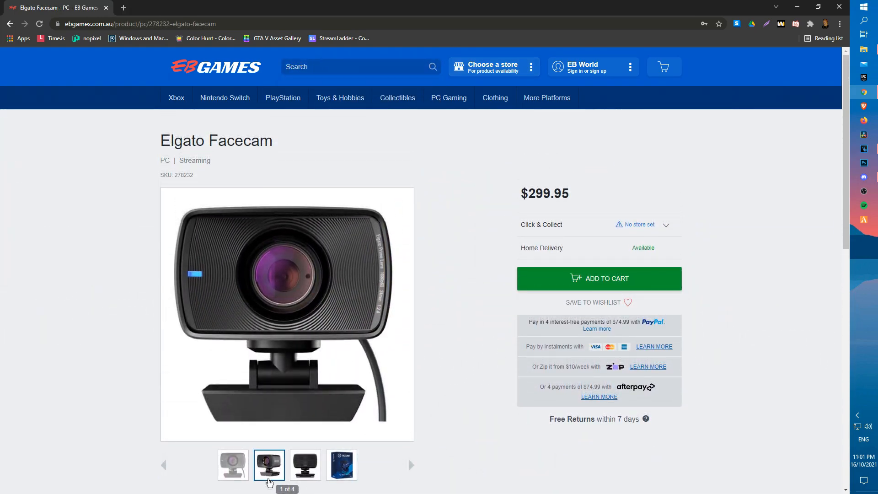